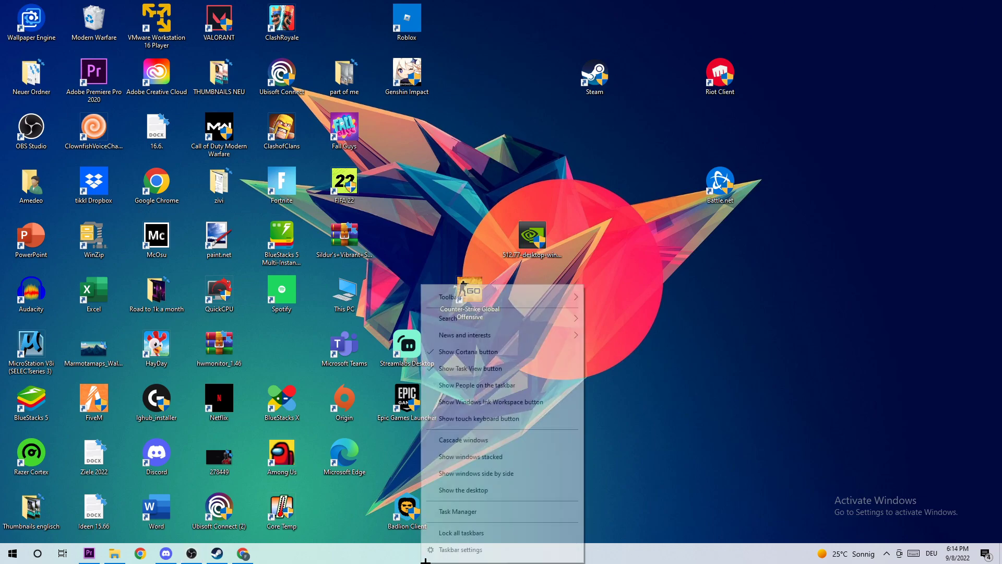
- Maximize Task Manager and end the WMI Provider Host process
left_click(456, 512)
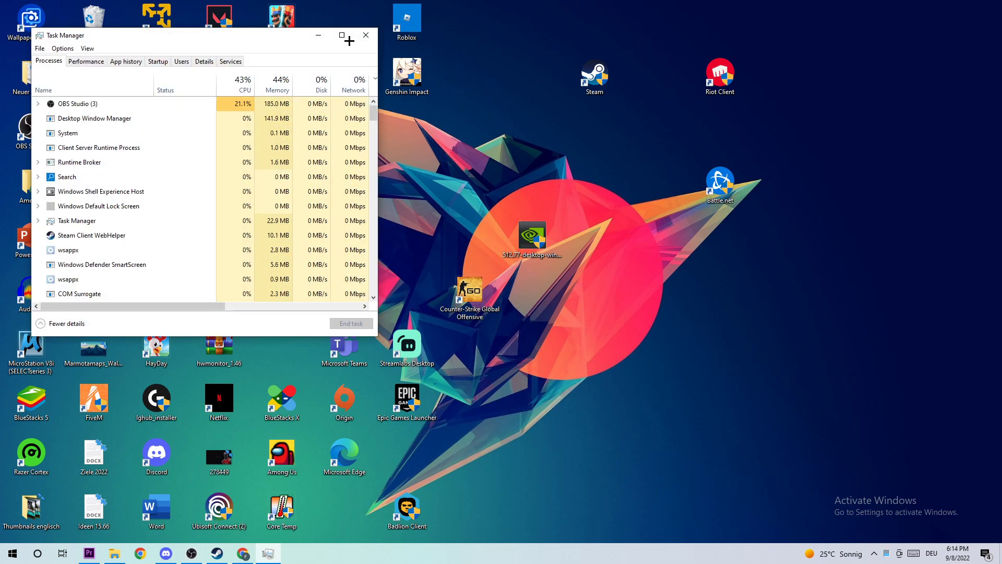
left_click(342, 35)
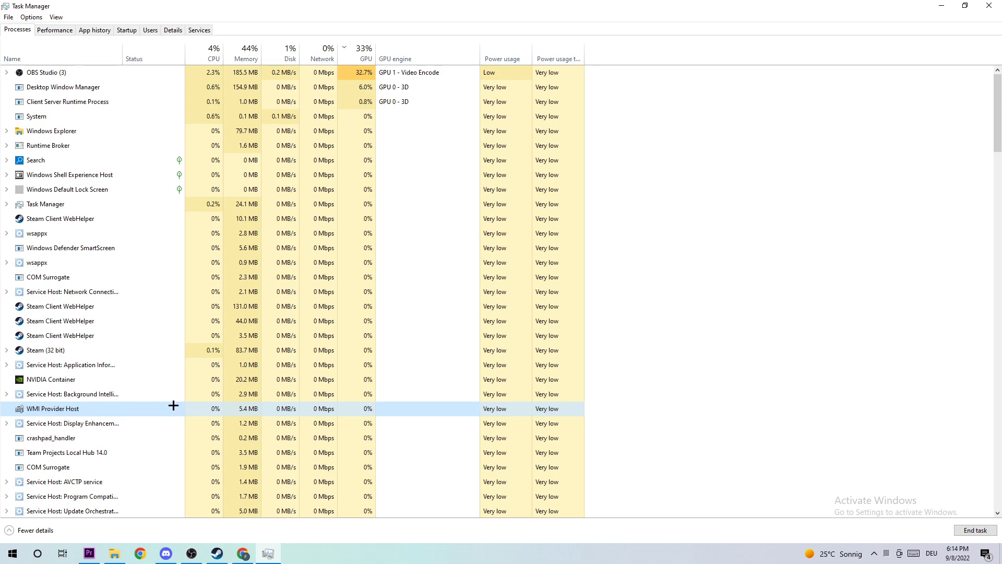
right_click(52, 408)
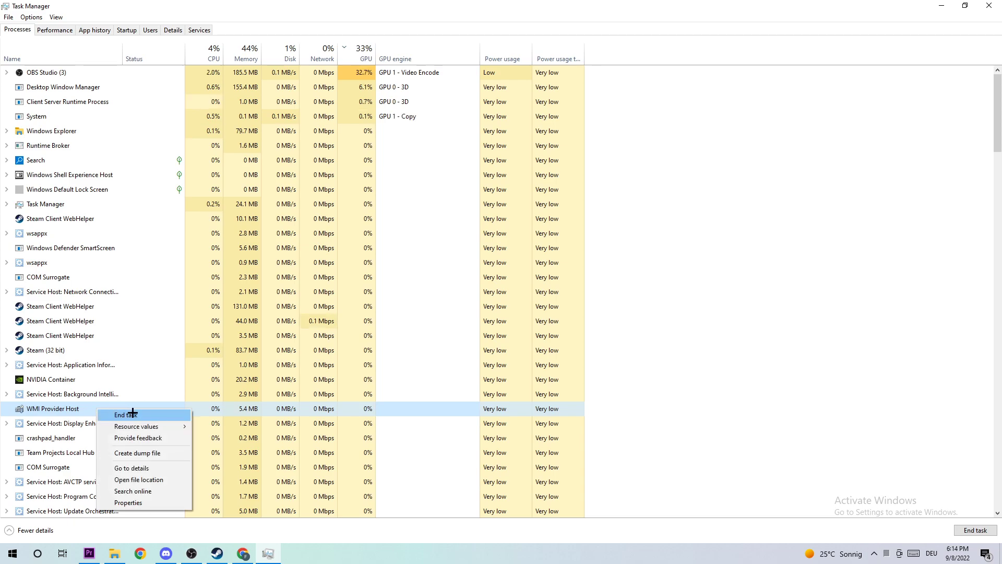
left_click(738, 153)
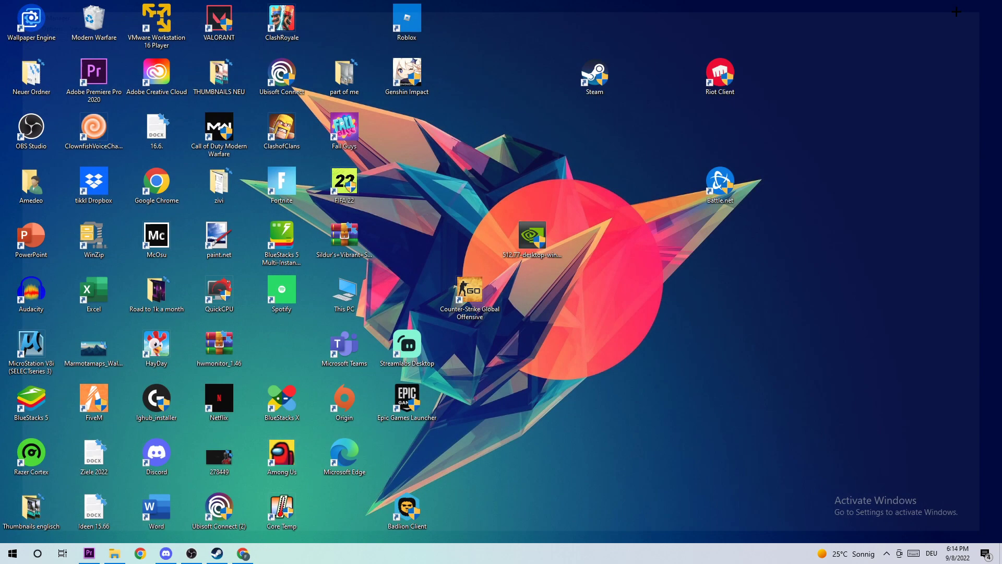
- Move the Steam desktop shortcut down a row and bring up its context menu
left_click(594, 76)
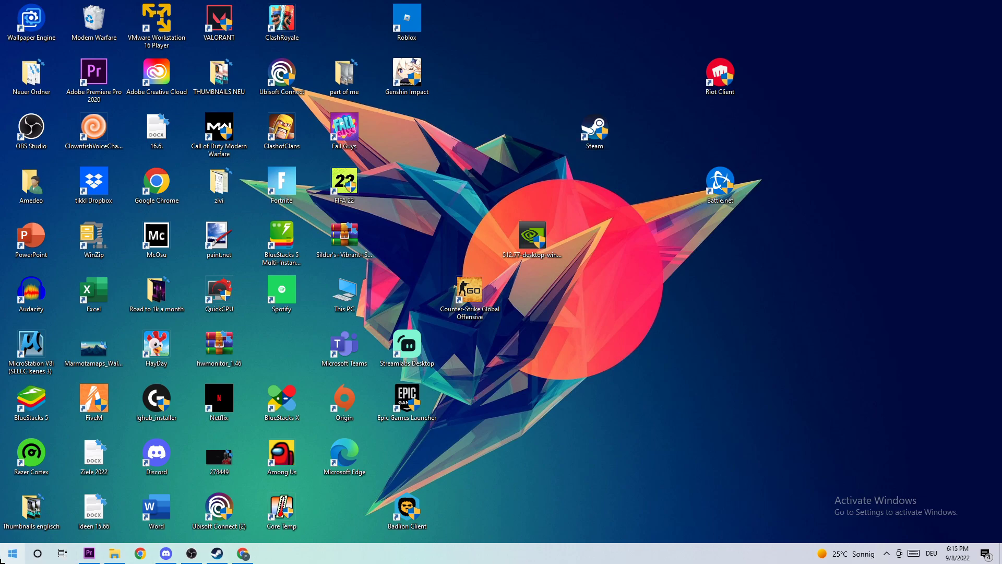
left_click(11, 554)
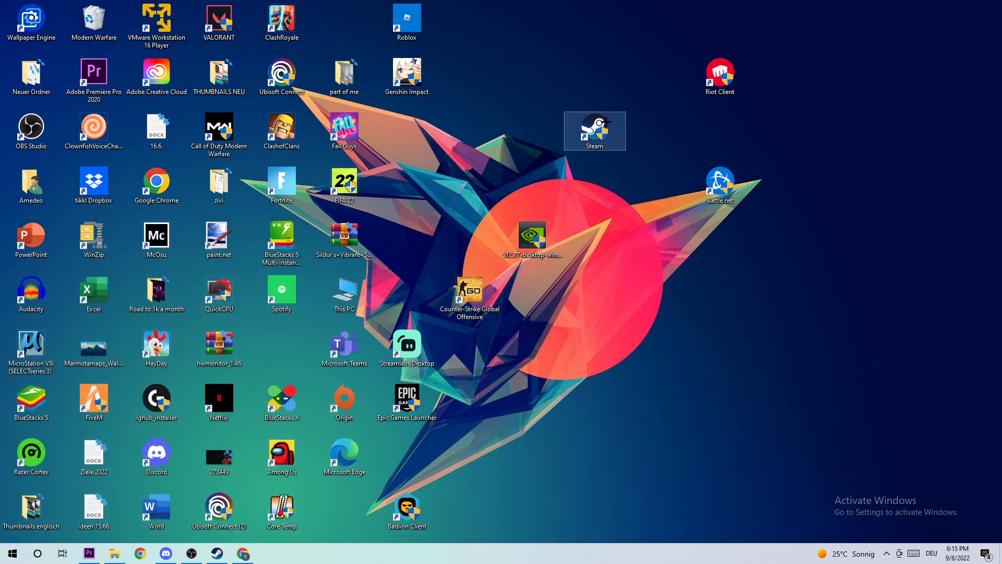
mouse_move(587, 62)
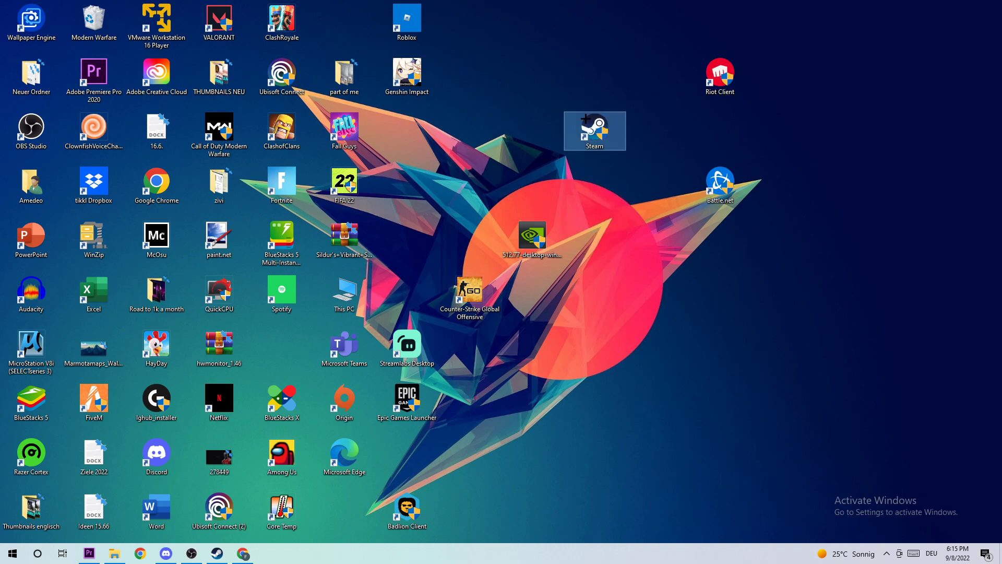
right_click(593, 130)
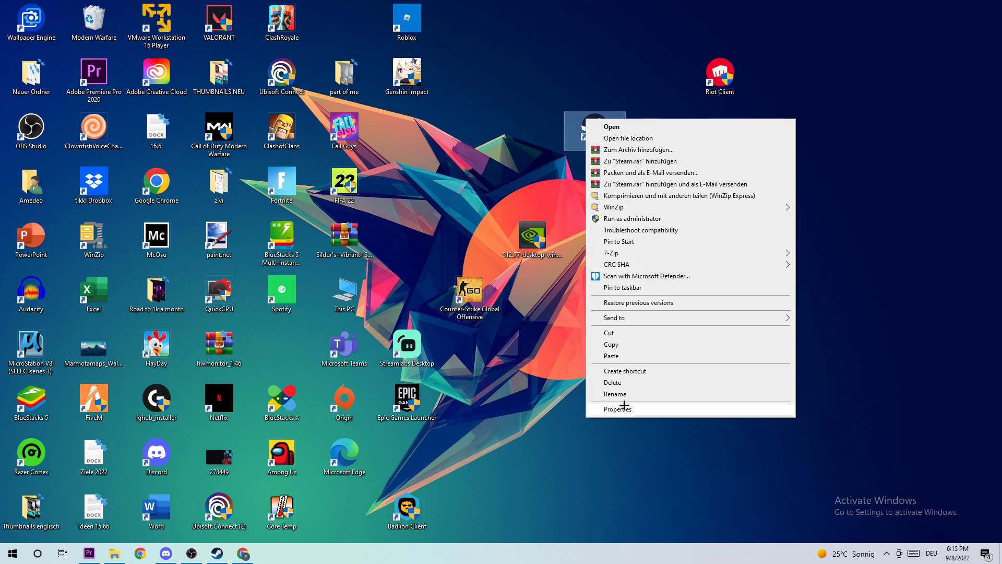
- In Steam's Compatibility properties, enable Windows 8 compatibility mode and Run as administrator
left_click(616, 408)
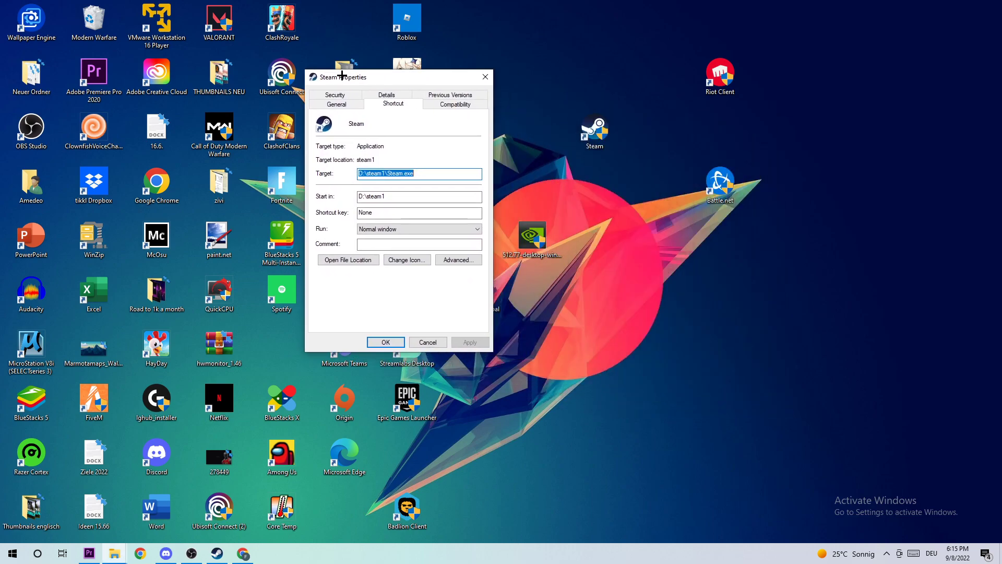
left_click(454, 105)
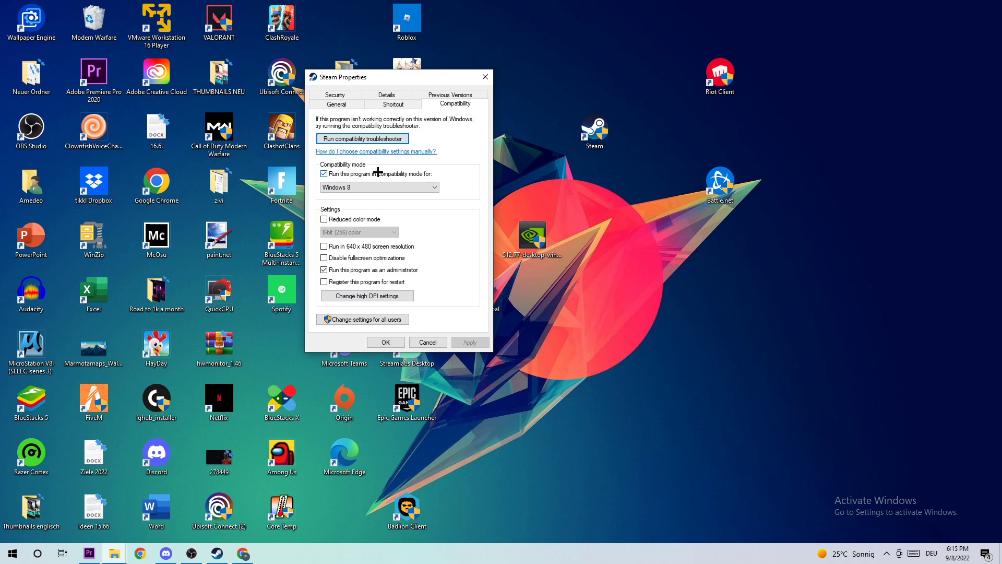
left_click(435, 187)
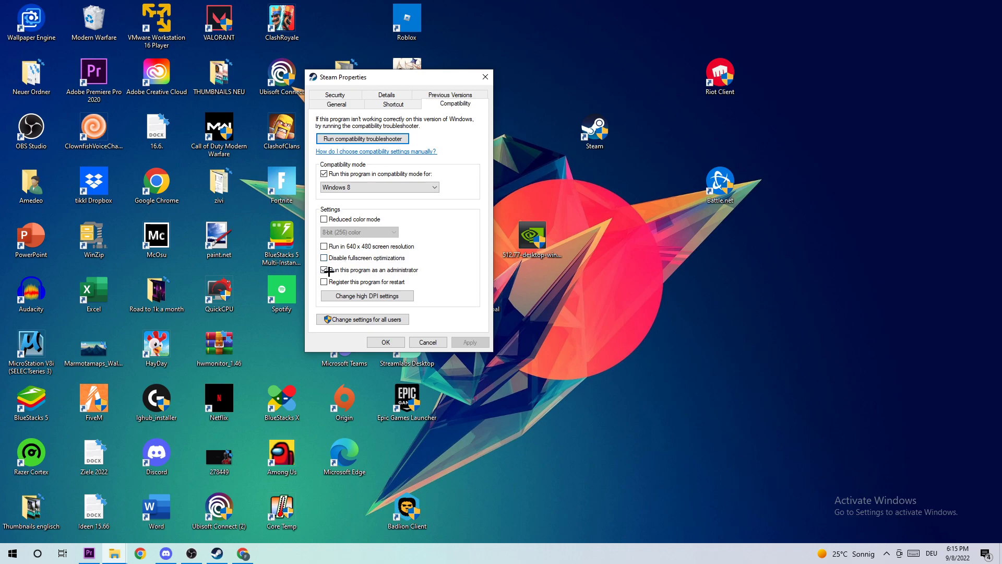
left_click(323, 269)
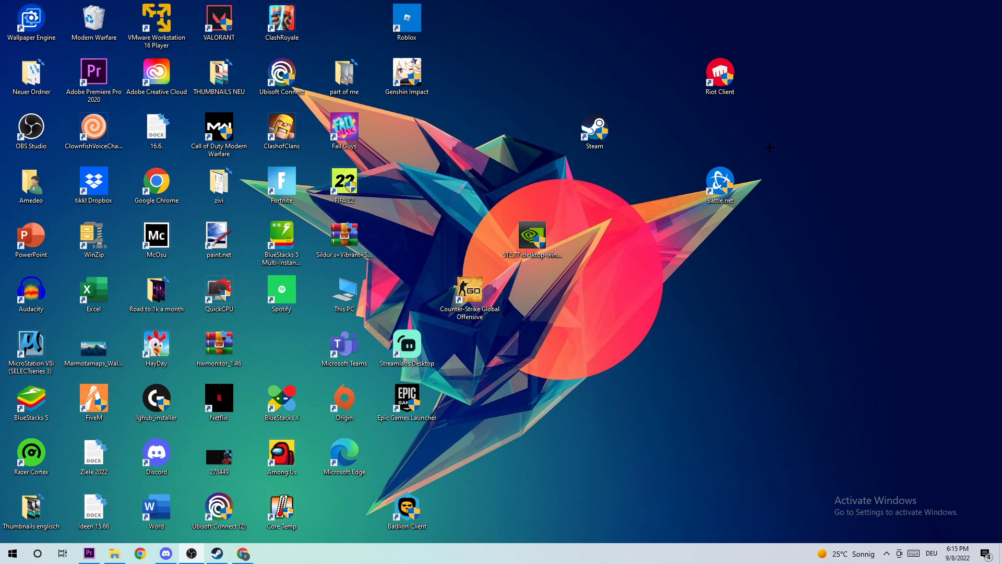
left_click(593, 130)
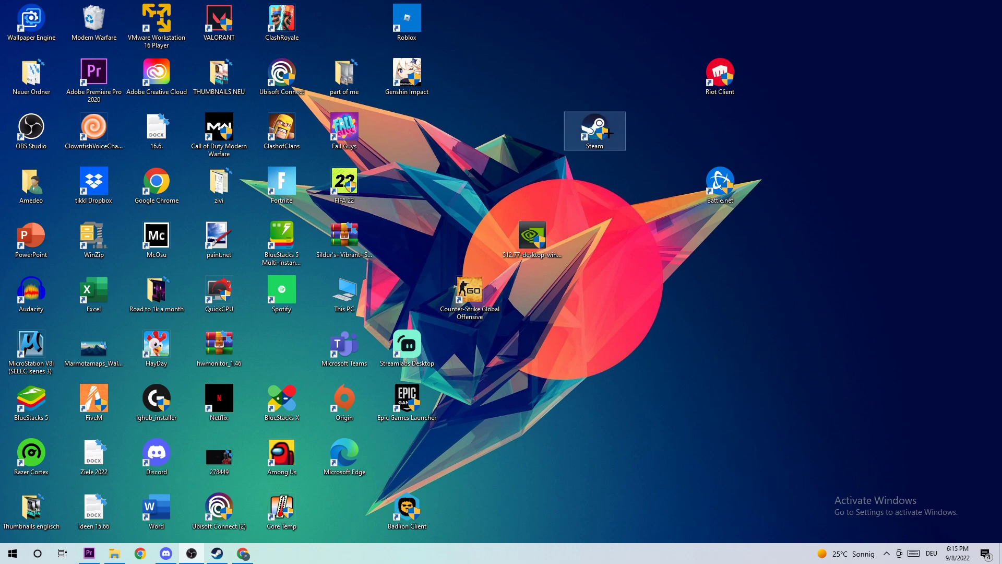